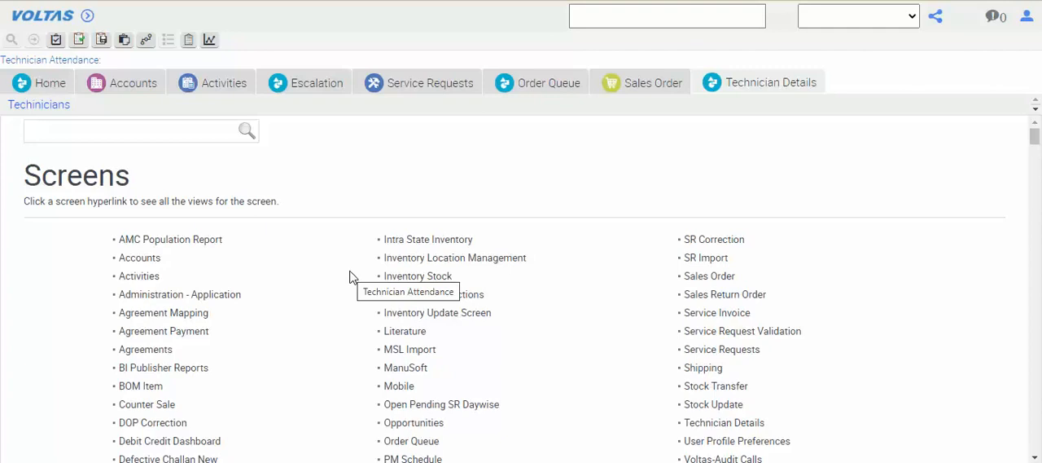
mouse_move(121, 157)
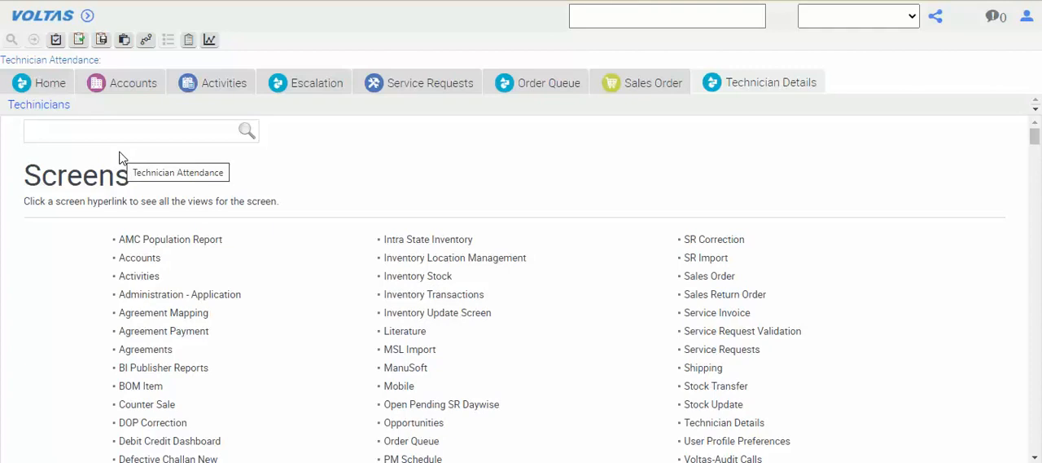
Filter the Site Map screens for 'stock' and go to the Stock Update screen.
click(140, 130)
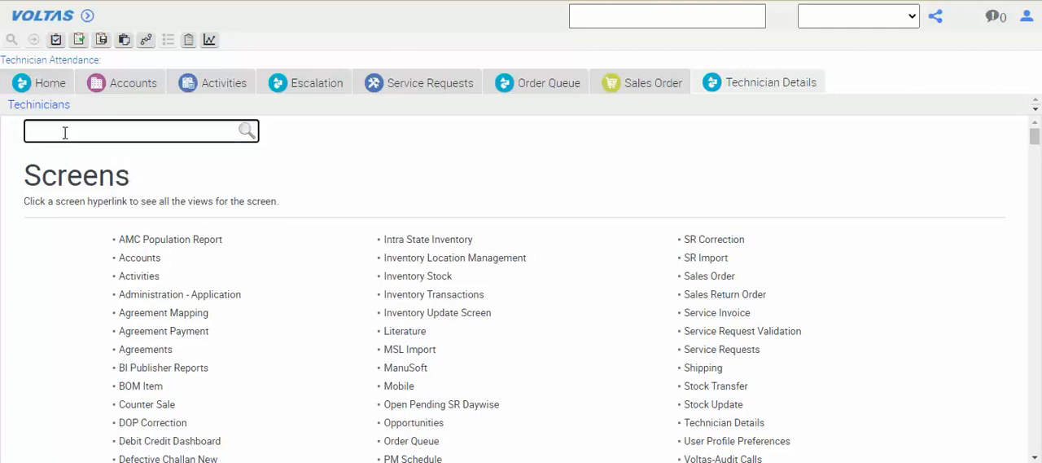
text(stock)
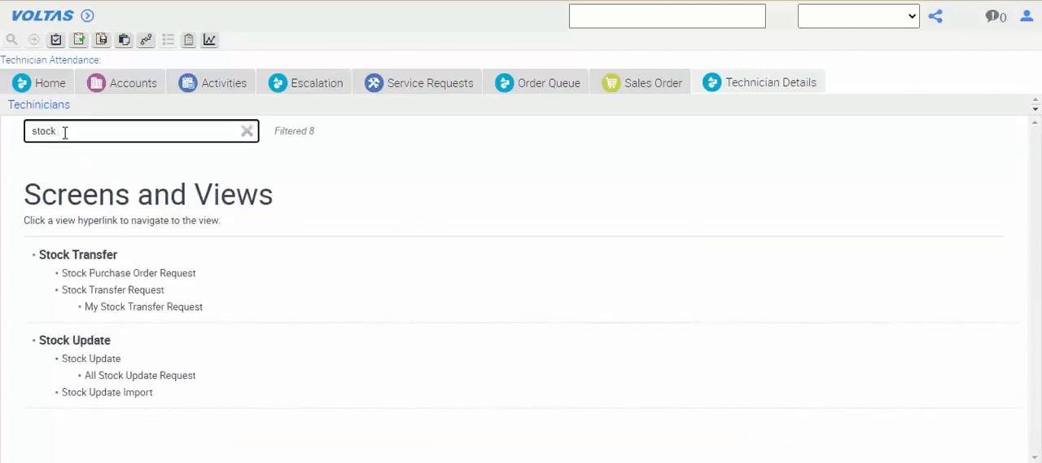
mouse_move(75, 338)
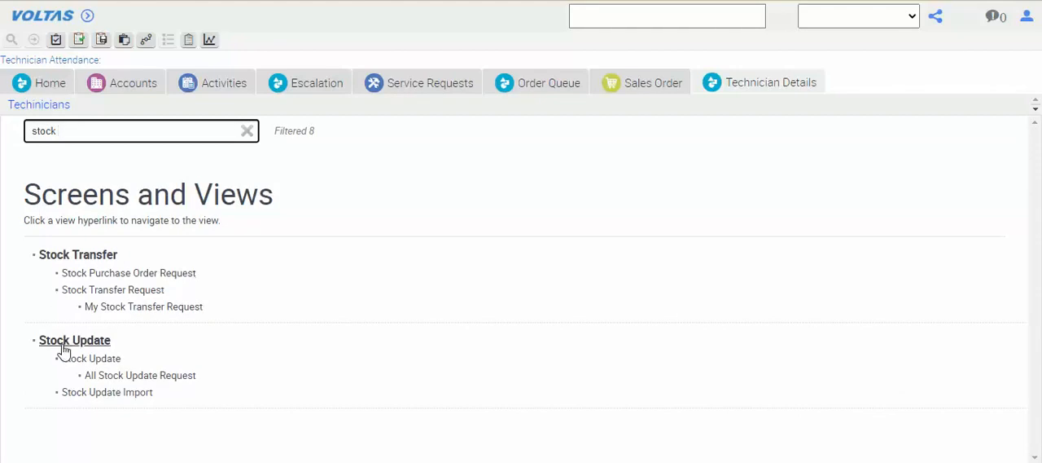
click(75, 339)
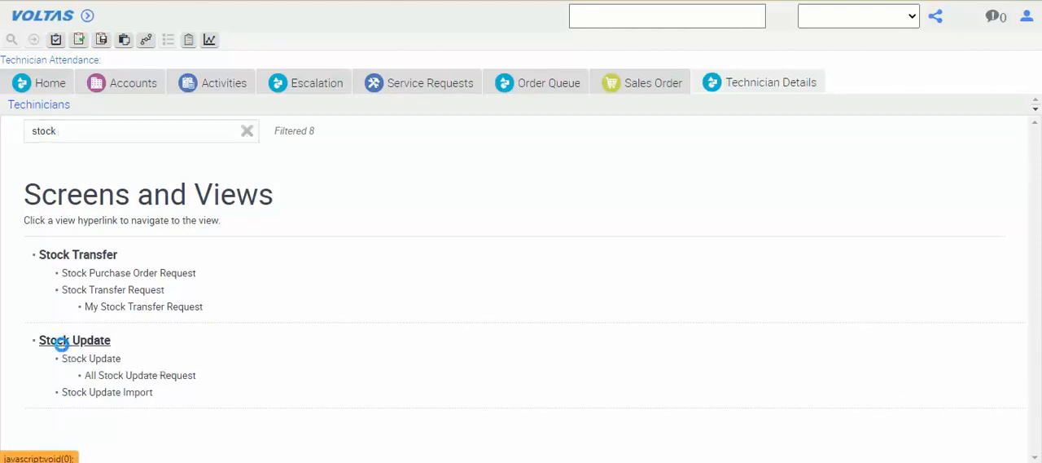
click(75, 339)
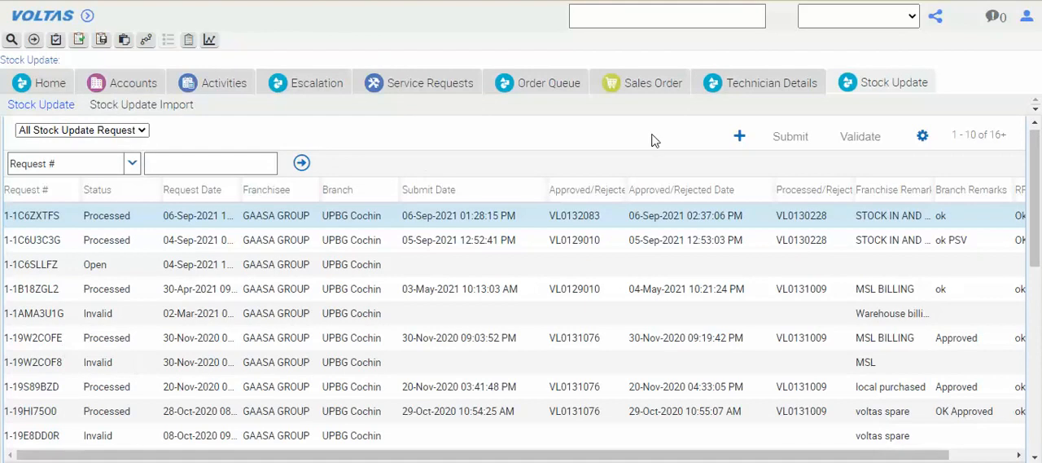
Add a new Stock Update request with Franchise Remarks 'Local Purchase'.
click(740, 137)
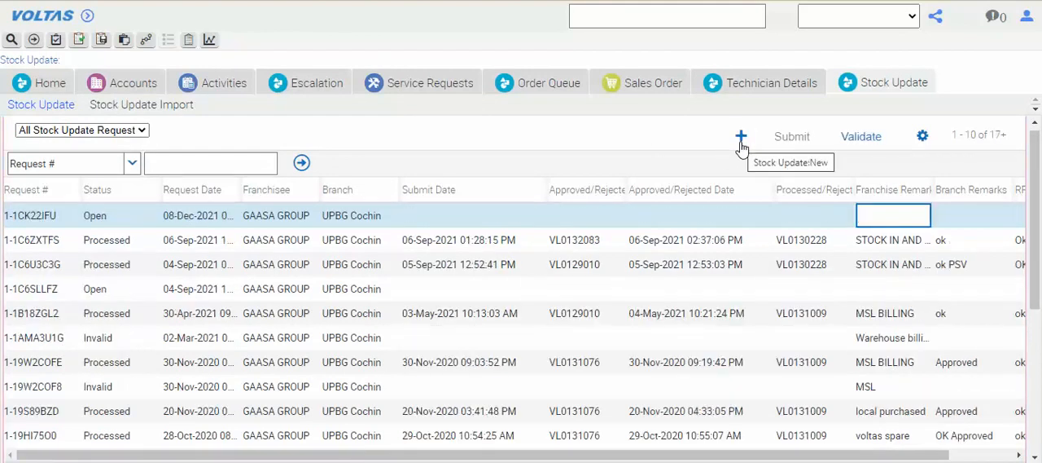
text(Loa)
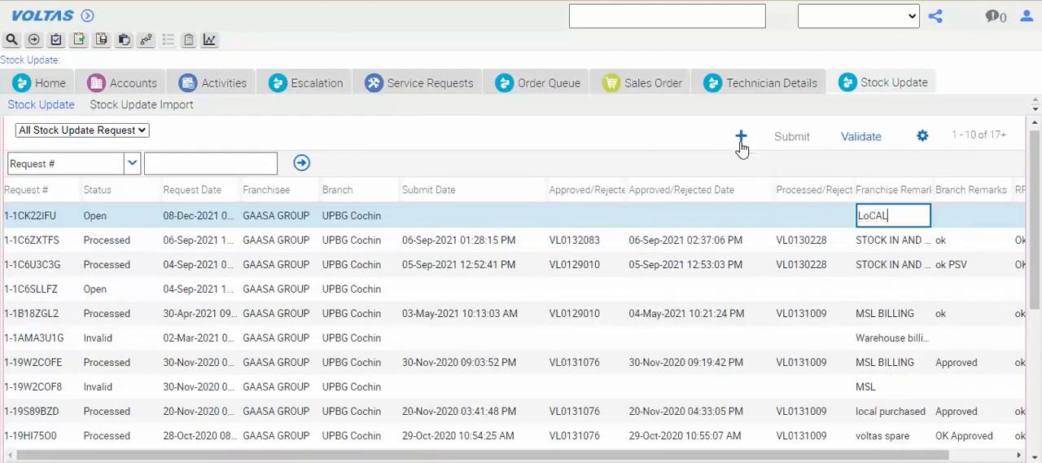
text(Local Purcahse)
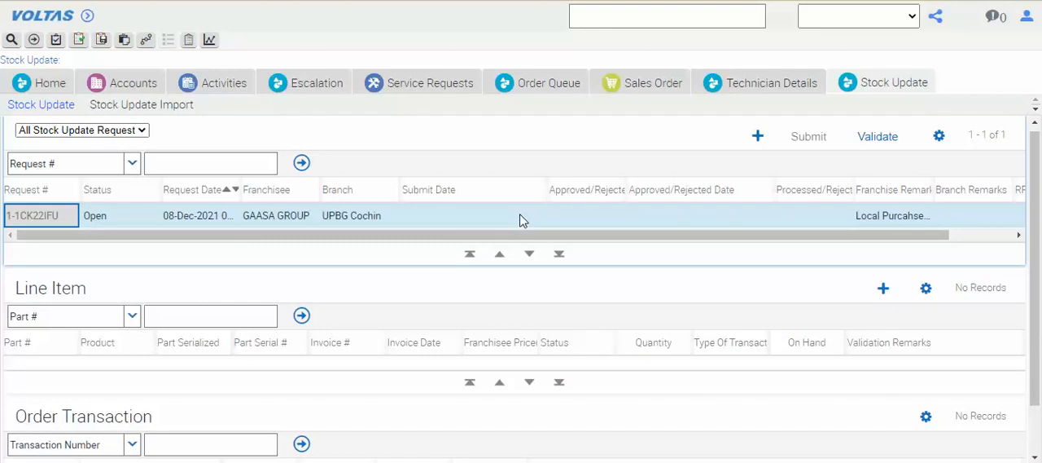
Add a Stock In line item for part 7019250 and move to its Invoice # field.
click(895, 286)
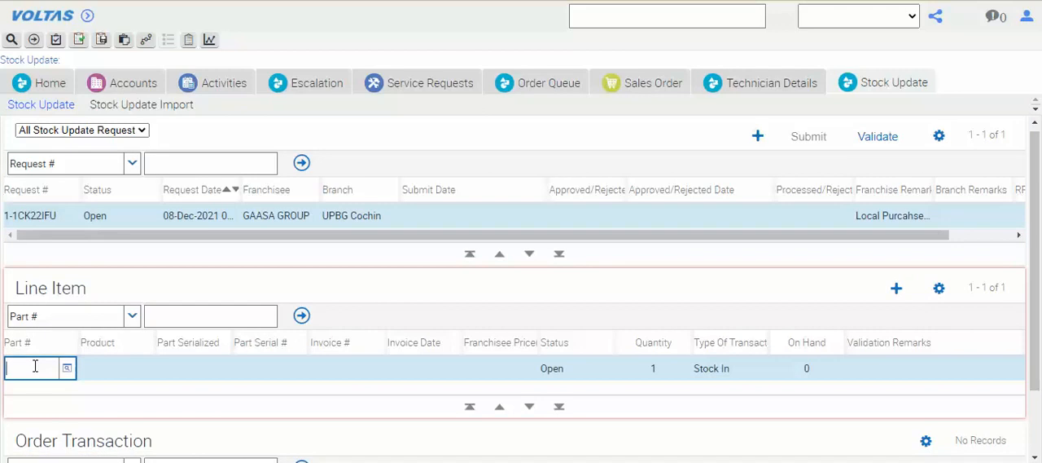
text(7d)
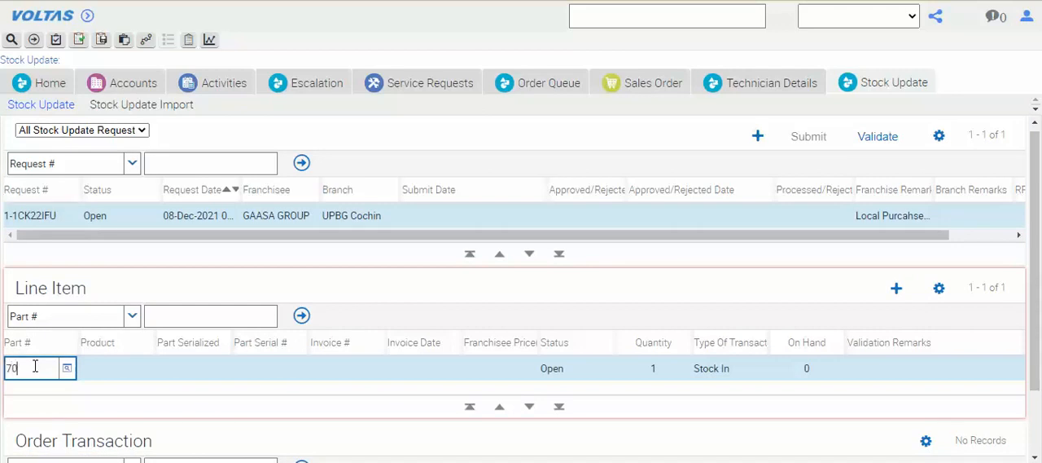
text(019250)
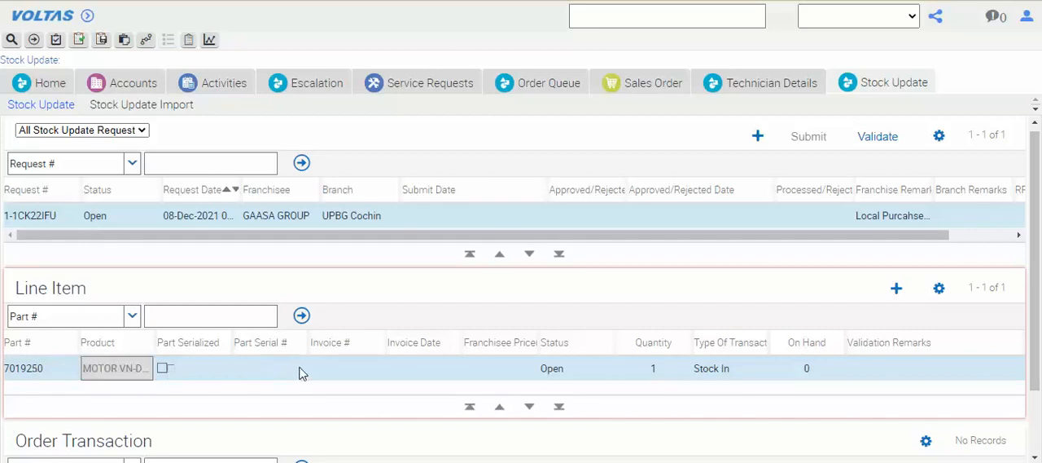
click(345, 368)
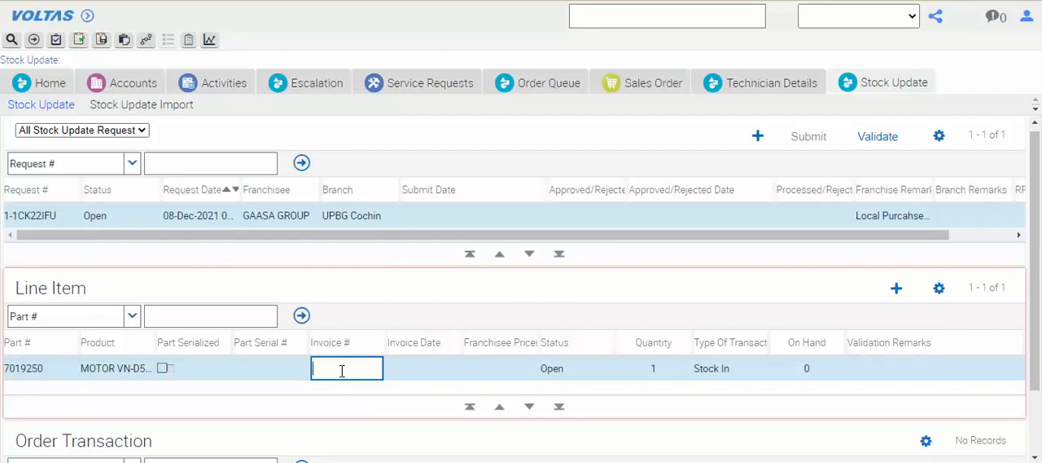
Enter invoice number 1234 and accept today, 08-Dec-2021, as the invoice date.
text(1234)
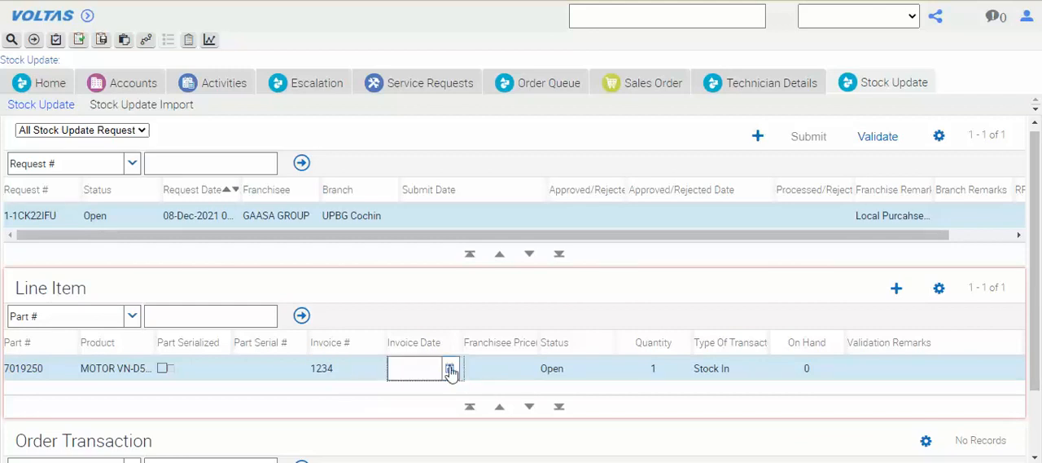
click(449, 368)
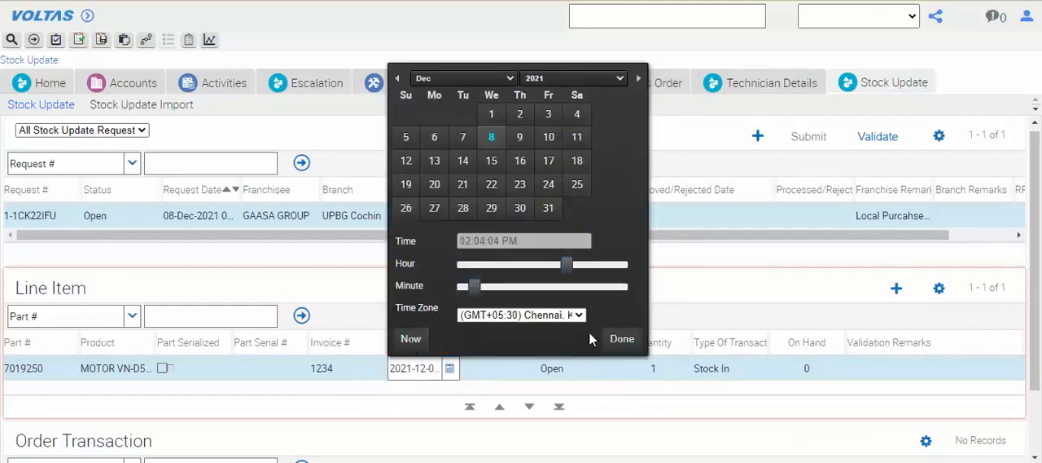
click(622, 339)
text(900)
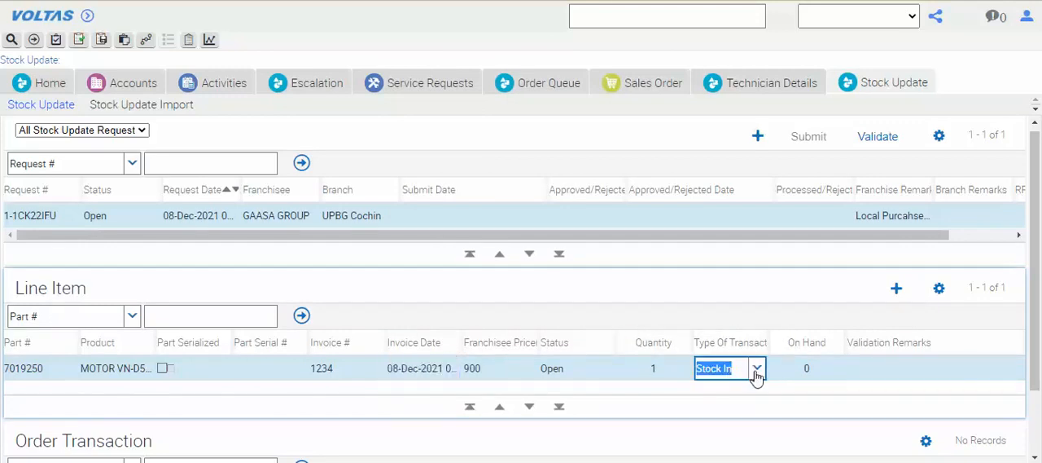
mouse_move(755, 368)
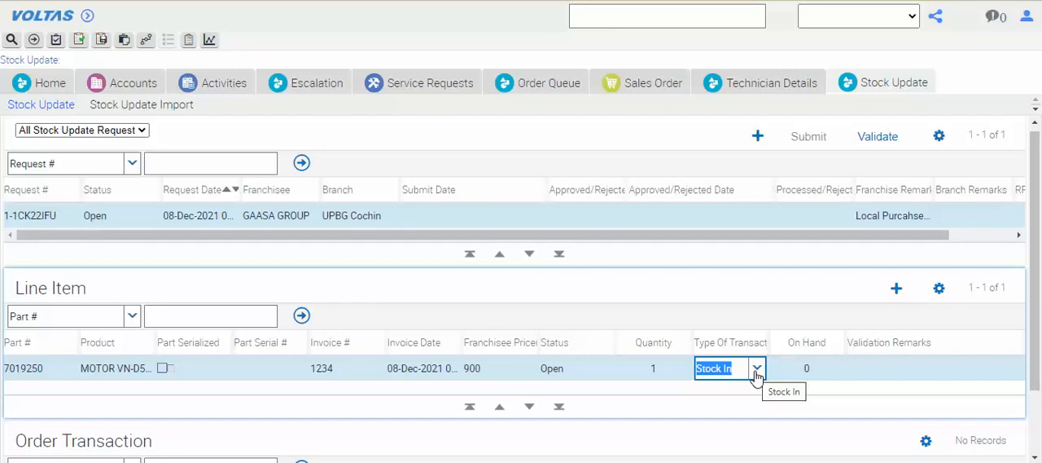
right_click(725, 368)
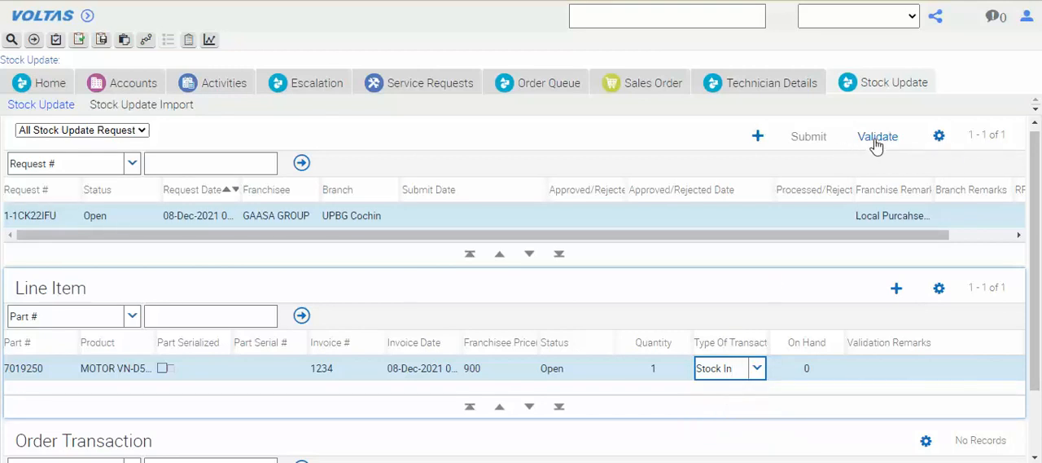
Validate then submit the request and check its status reads Submitted.
click(877, 137)
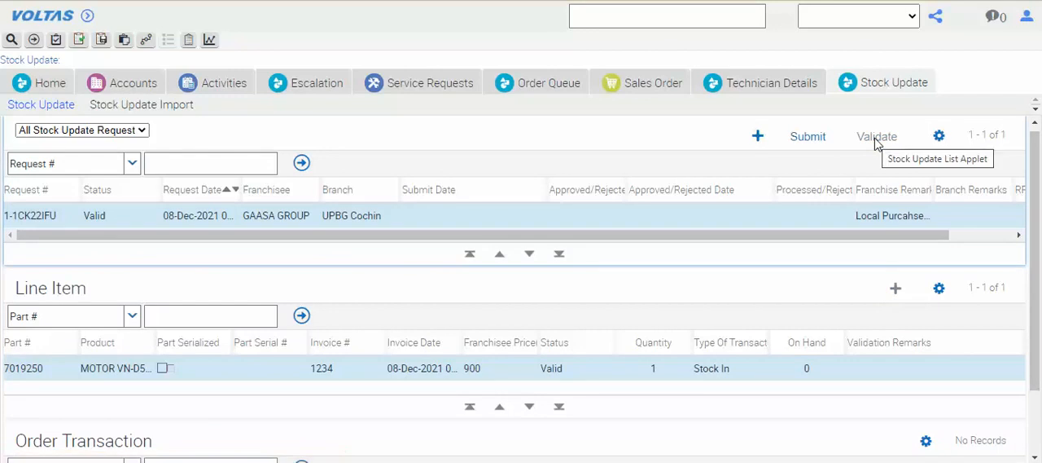
mouse_move(808, 136)
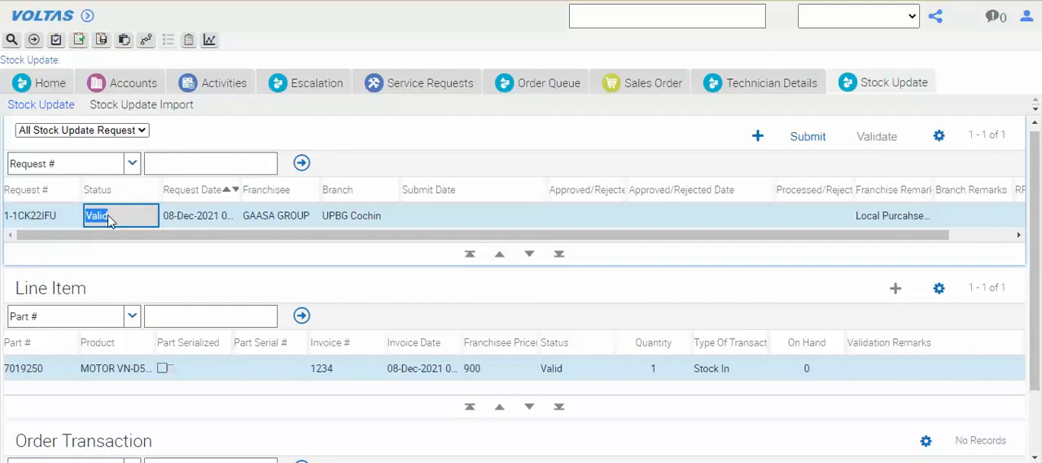
mouse_move(808, 137)
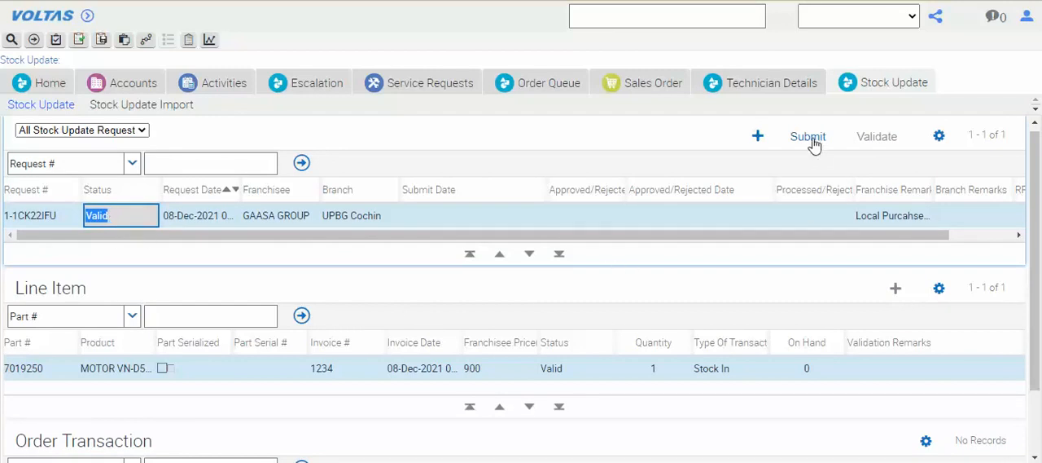
click(808, 136)
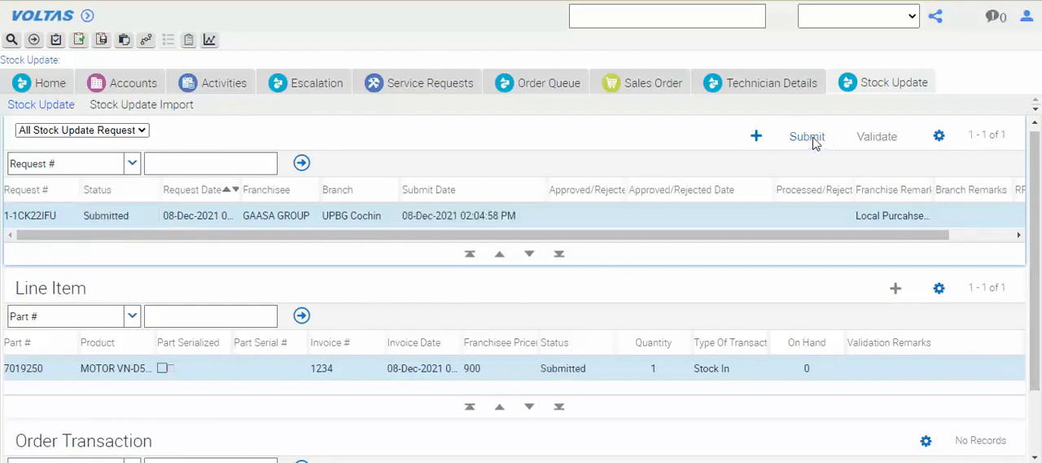
double_click(106, 215)
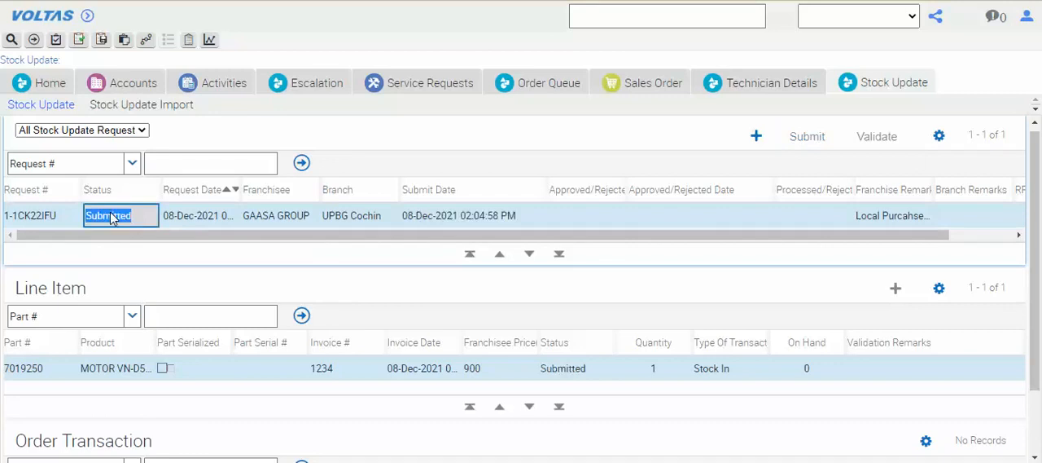